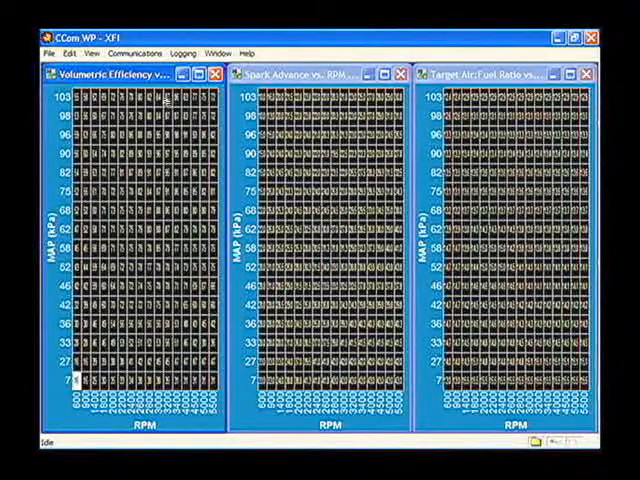
Step: Close the Volumetric Efficiency, Spark Advance and Target Air/Fuel Ratio table windows
left_click(92, 52)
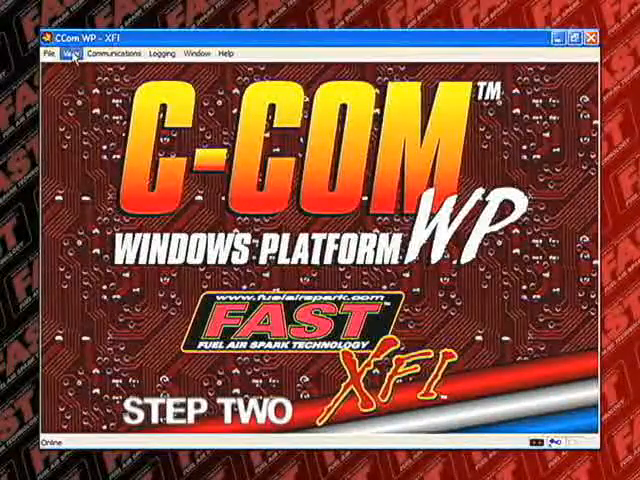
left_click(70, 52)
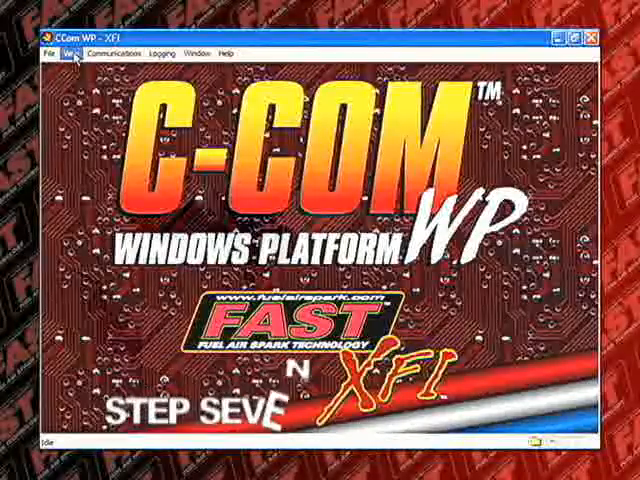
Step: Show the Edit menu's editable tables list, expanding the Fuel Tables submenu
left_click(68, 52)
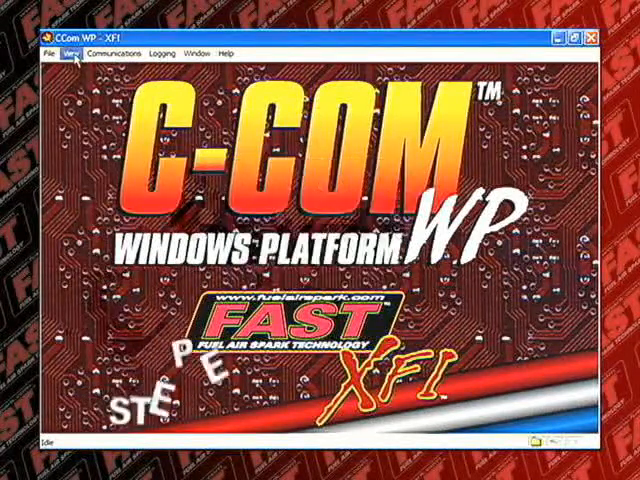
left_click(66, 52)
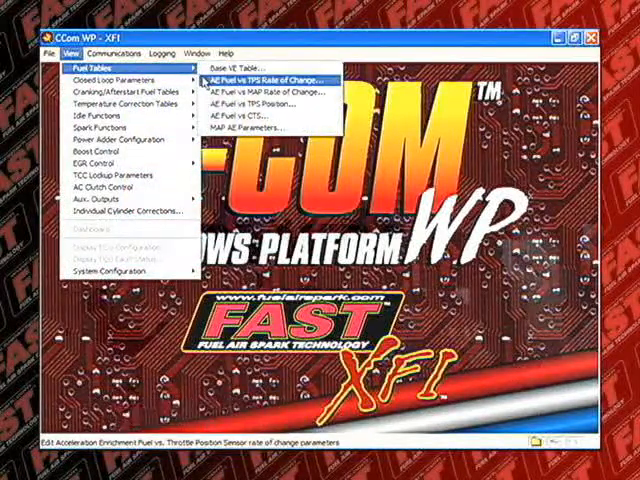
mouse_move(270, 88)
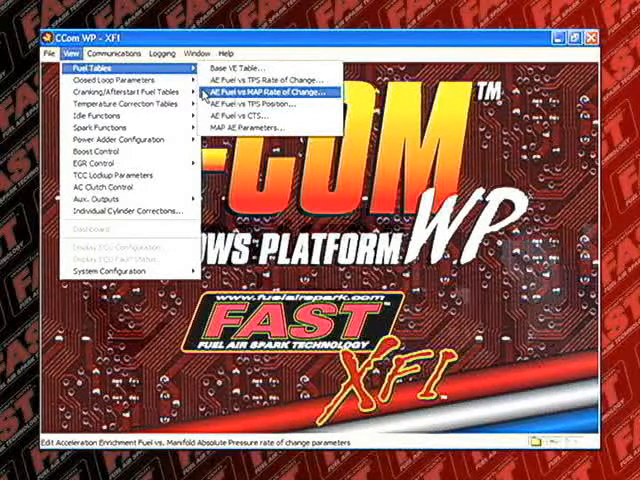
mouse_move(270, 104)
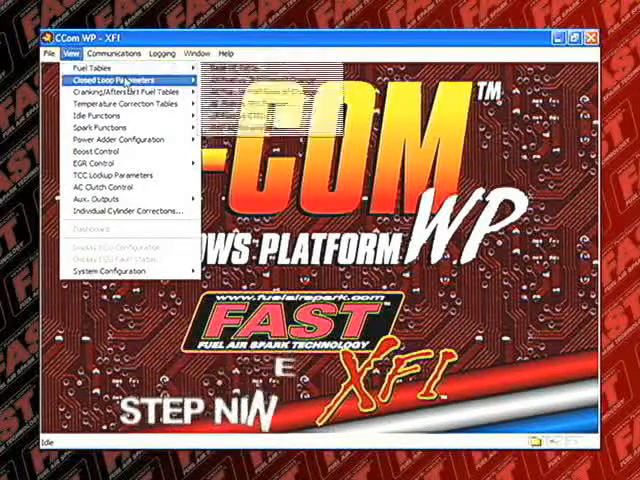
Step: Review the Closed Loop Parameters dialog (enable, RPM and delay settings) and dismiss it
left_click(116, 76)
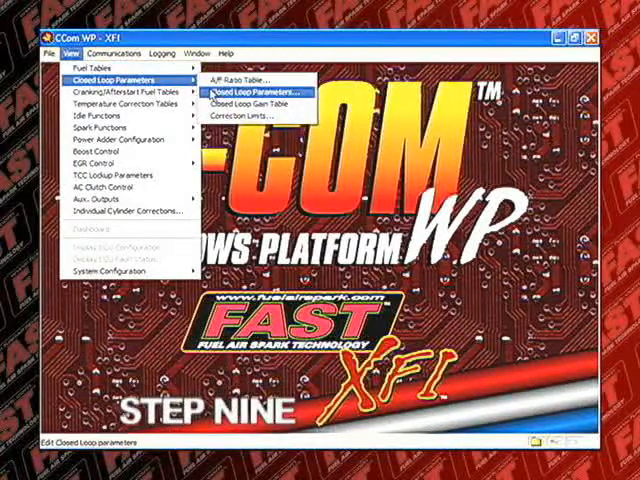
left_click(254, 88)
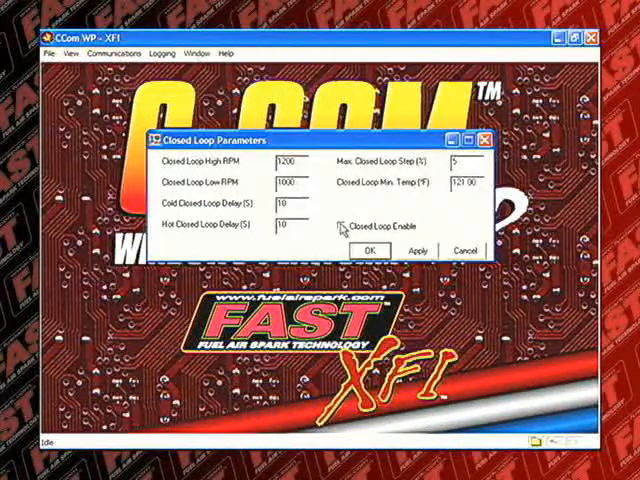
left_click(340, 224)
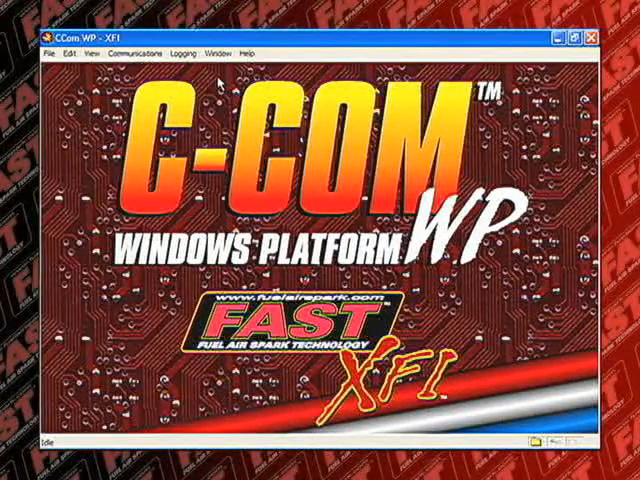
mouse_move(212, 88)
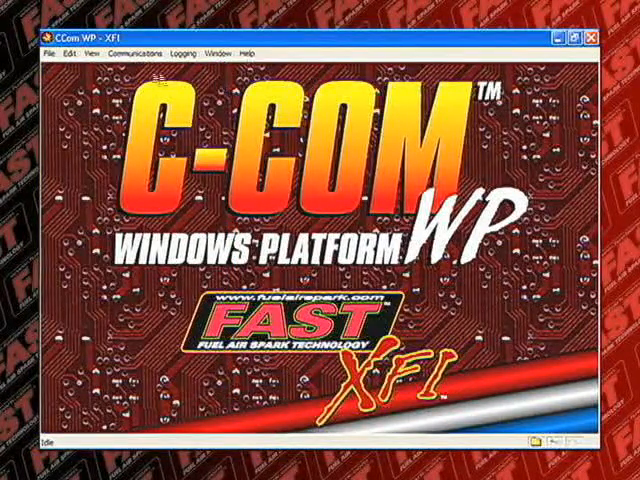
Step: Reopen the Edit menu and reach the Cranking/Afterstart Fuel Tables entry
left_click(76, 52)
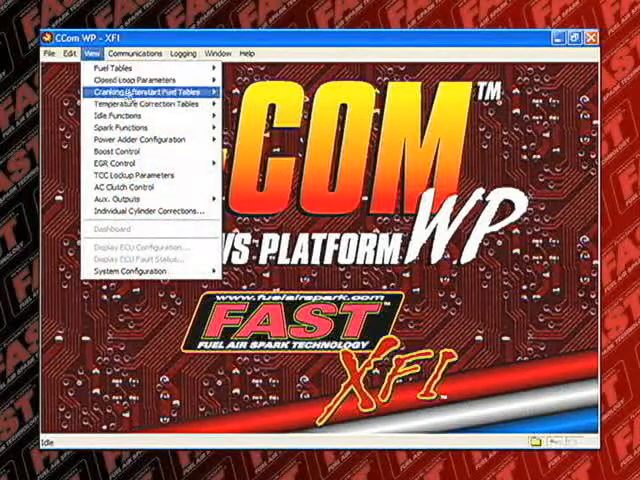